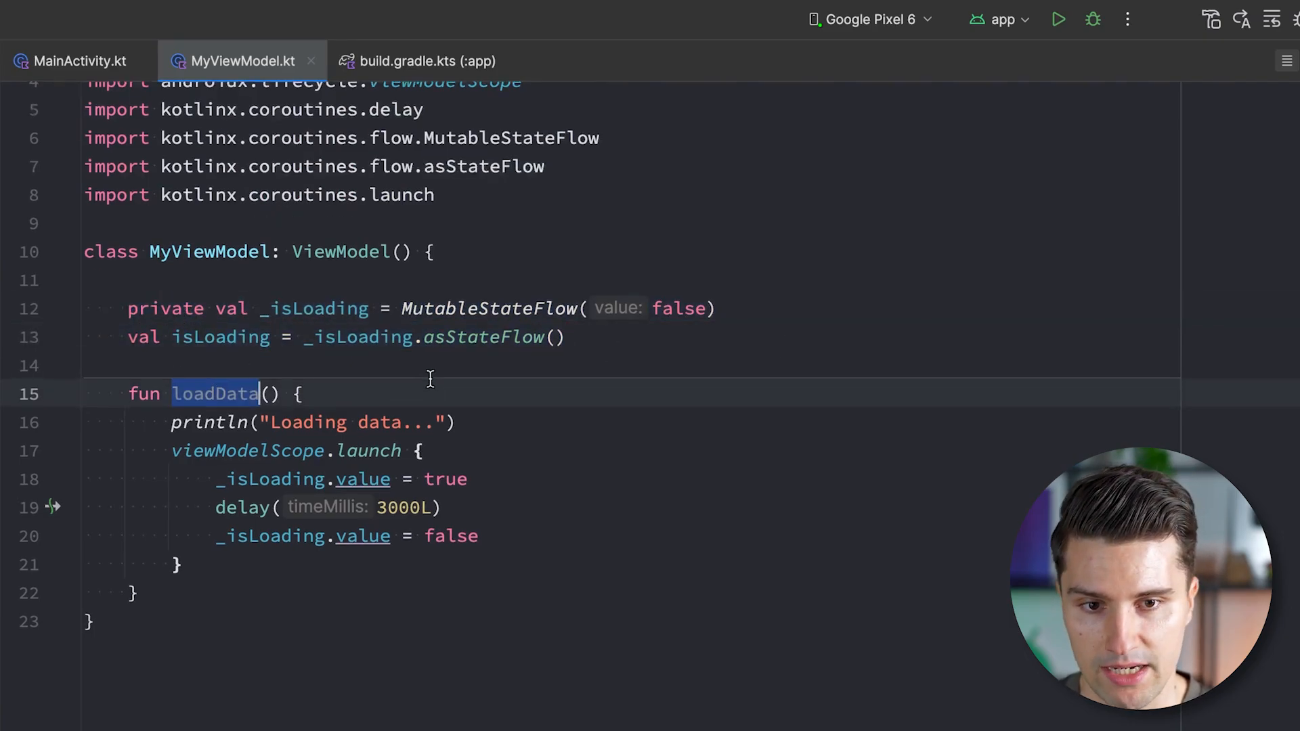
- Add a LaunchedEffect with key1 = true calling viewModel.loadData() in MainActivity's setContent
scroll("down", 3)
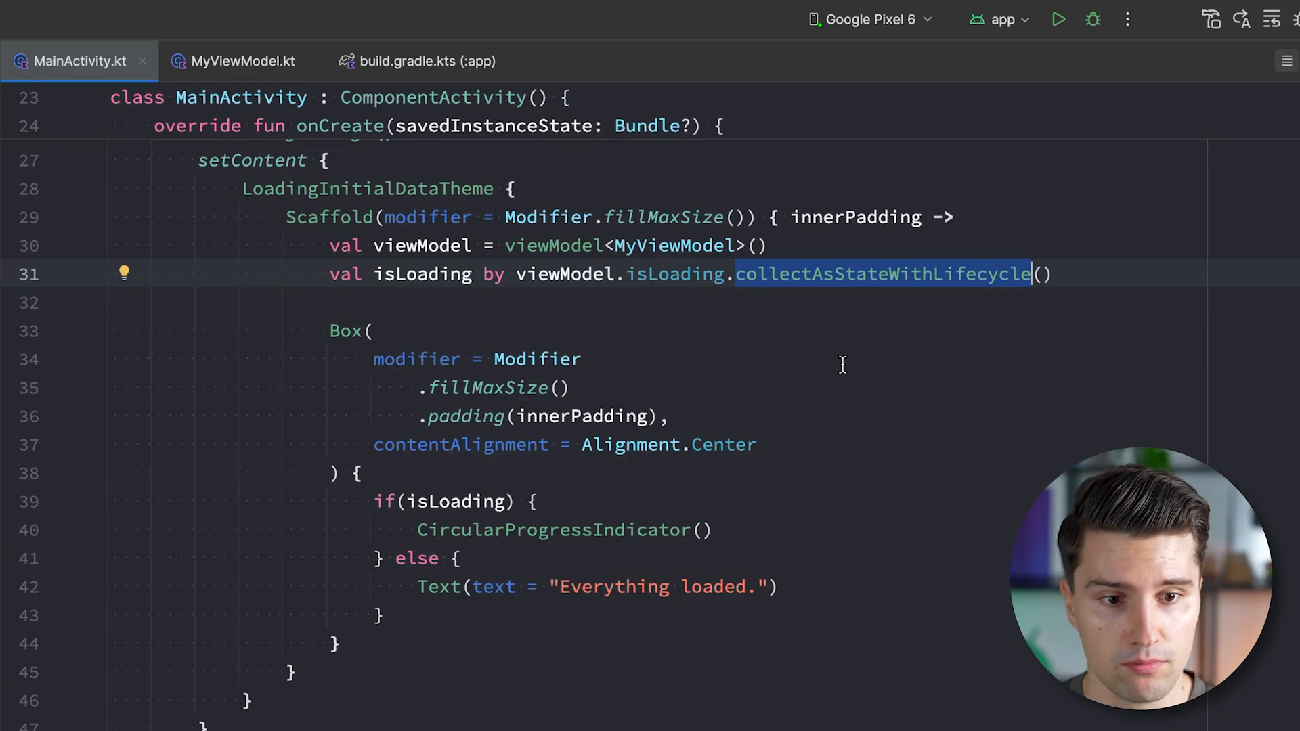
left_click(242, 60)
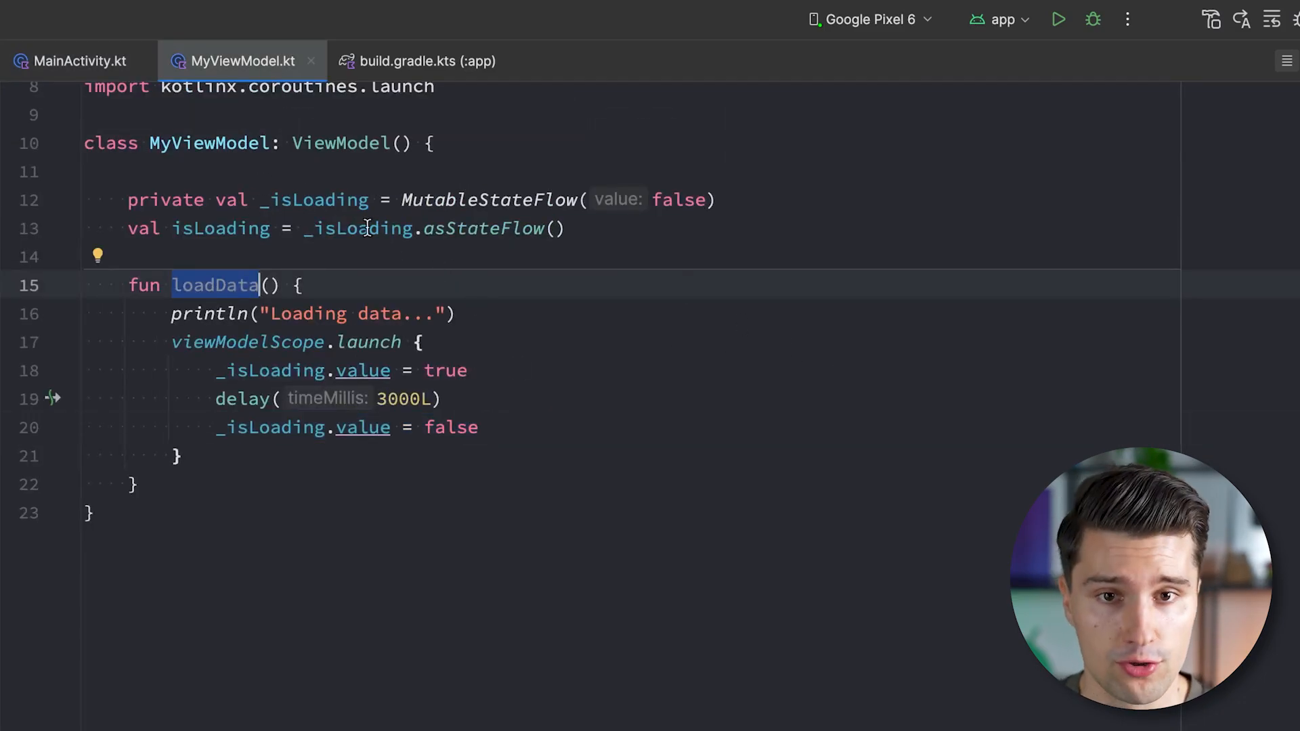
left_click(79, 61)
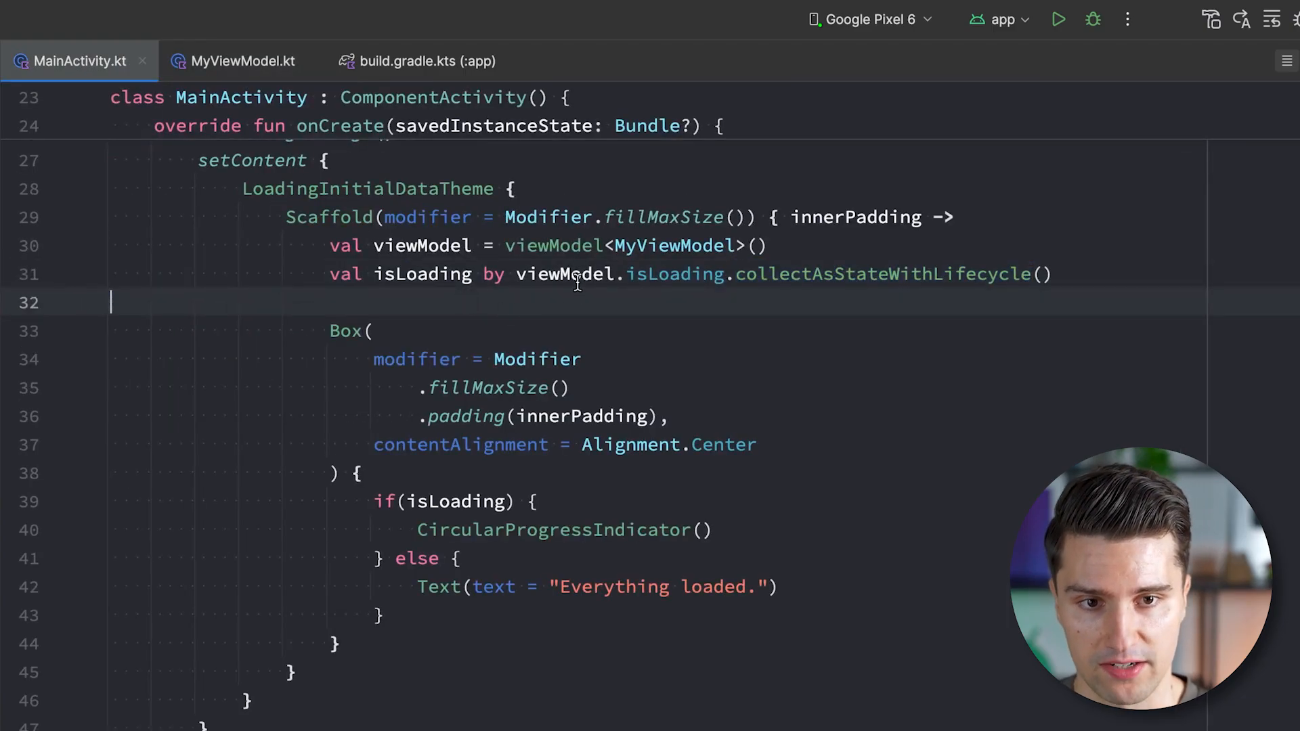
type("Laun")
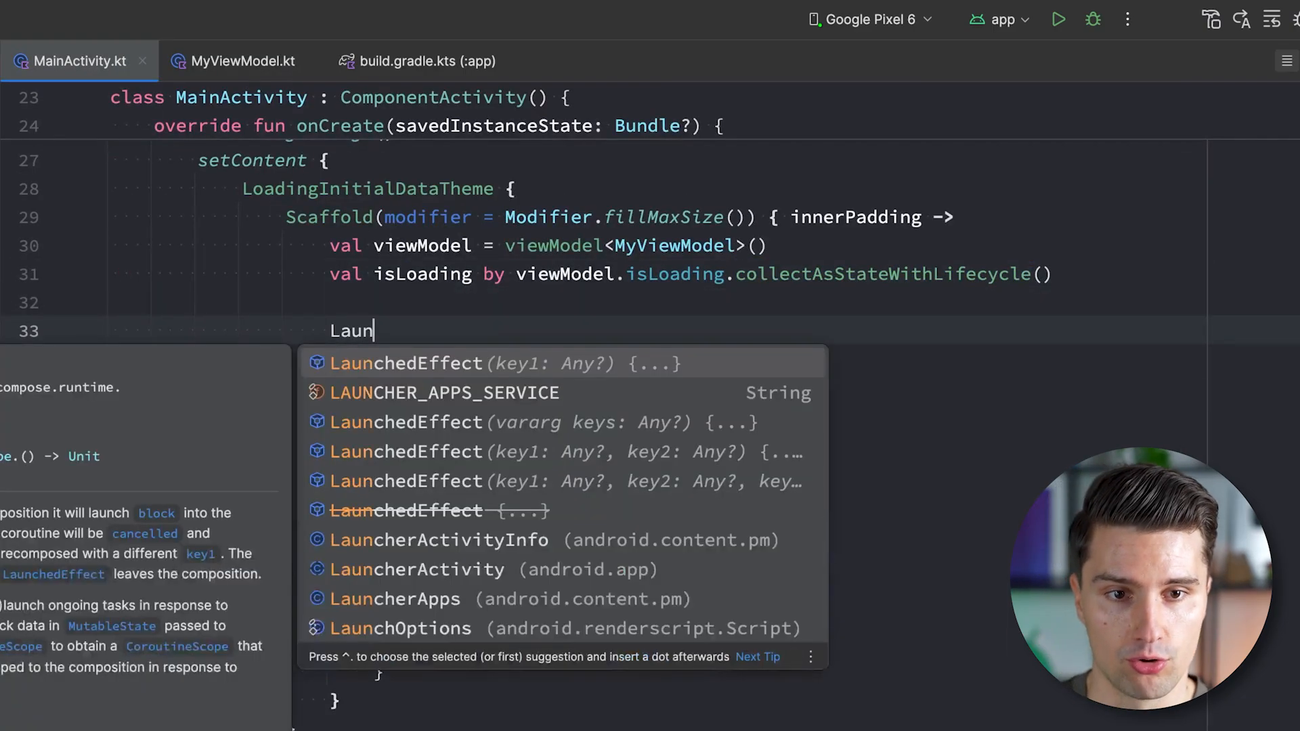
left_click(488, 363)
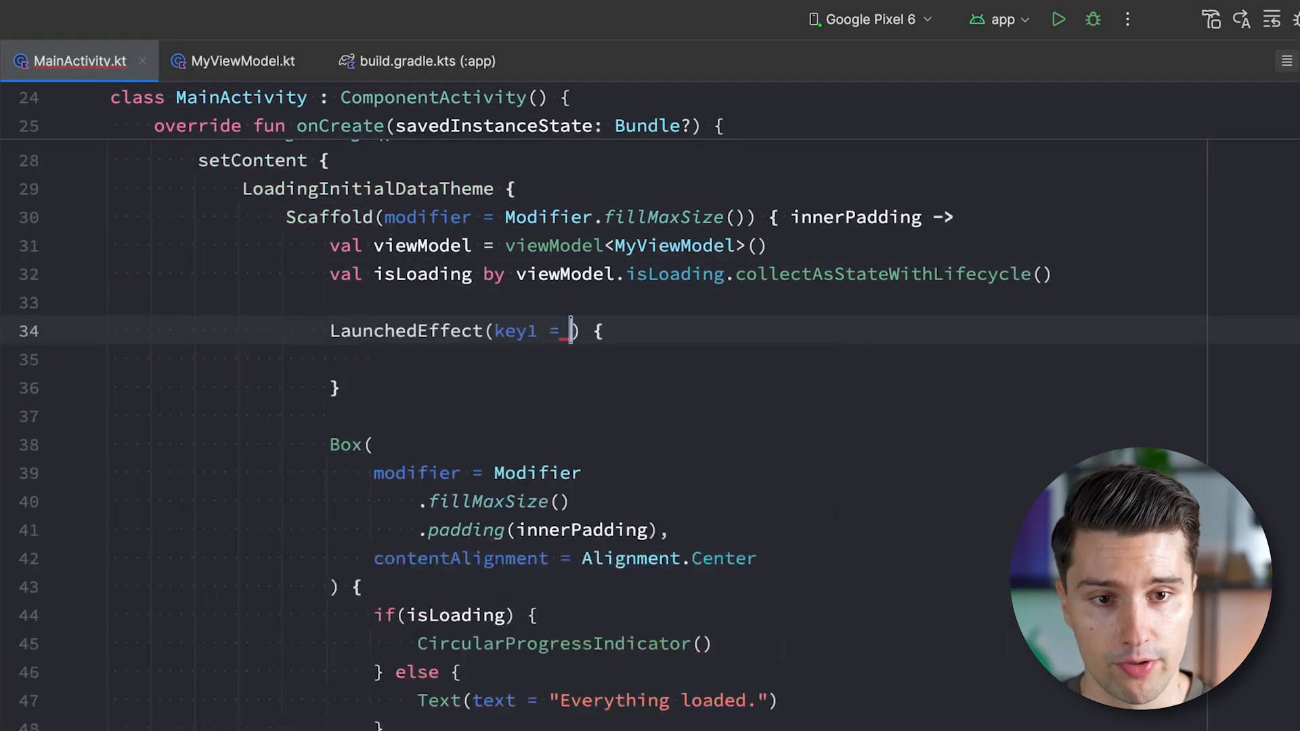
type("true")
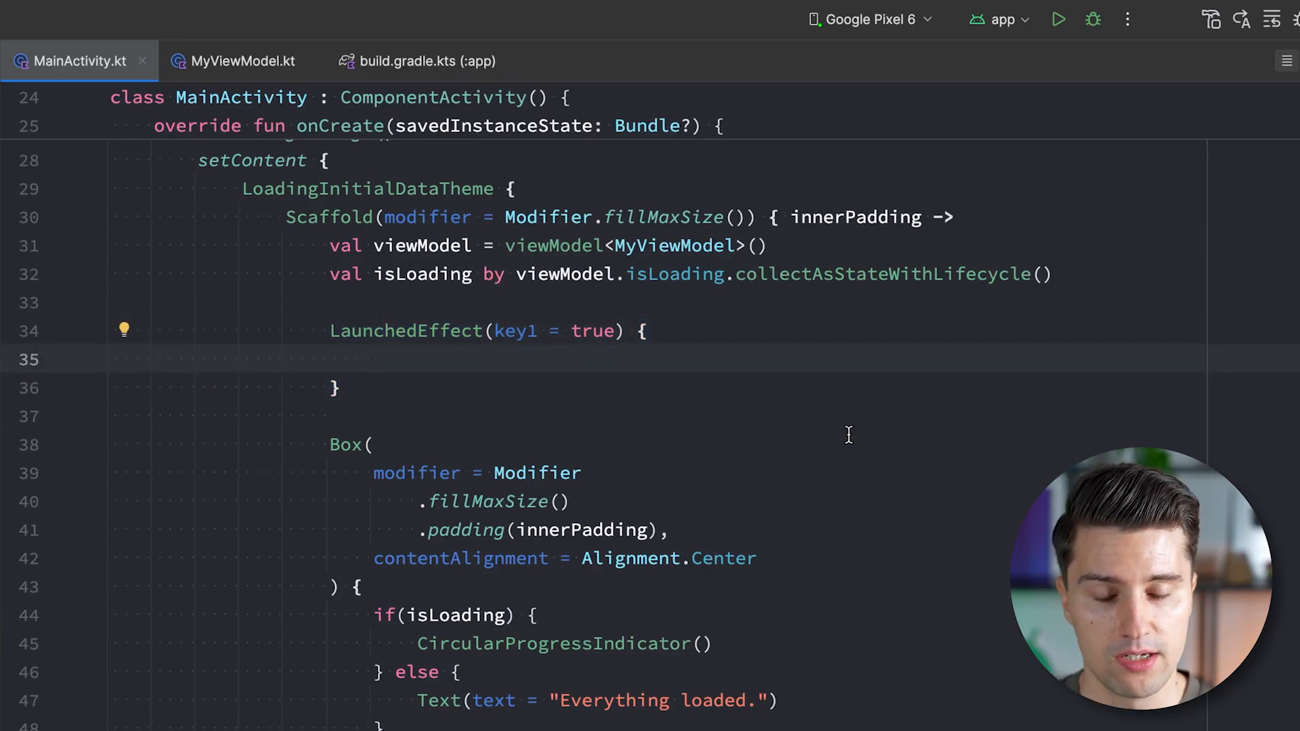
type("viewModel.loadData()")
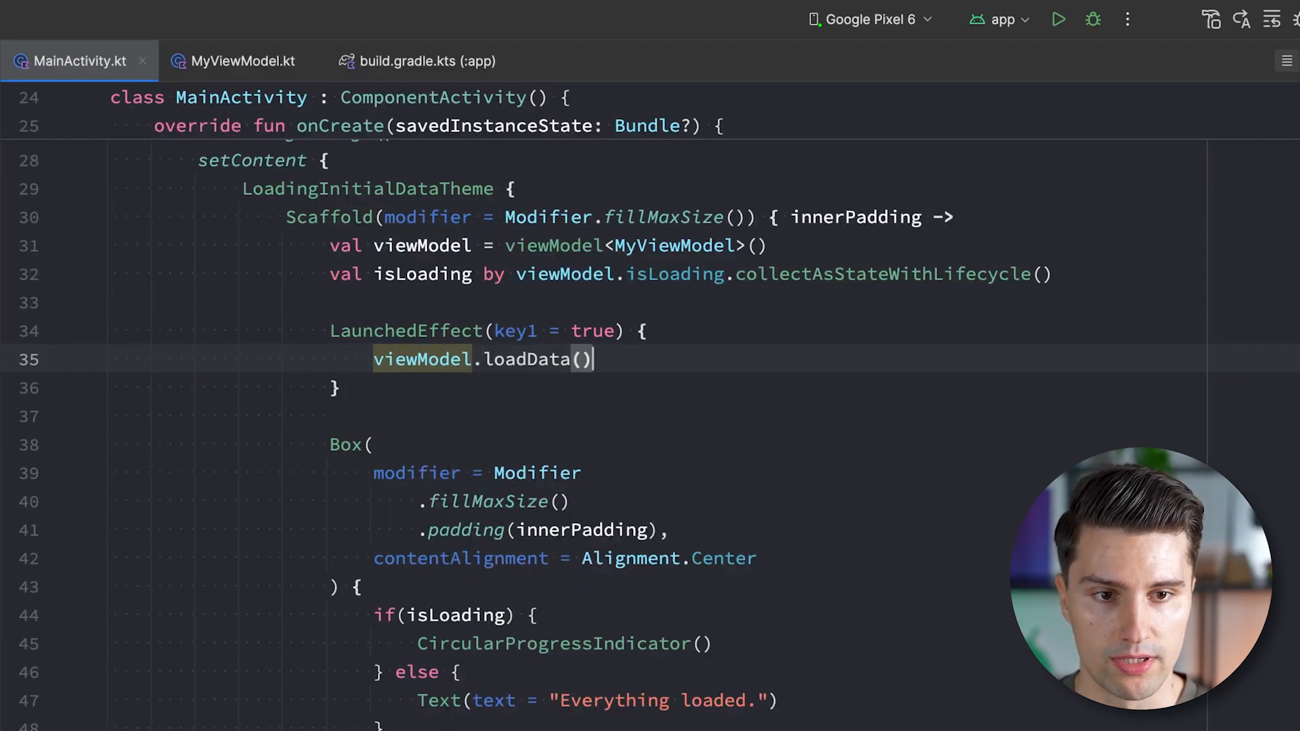
- Run the app on the Pixel 6 emulator and check Logcat for 'Loading data...'
left_click(1058, 19)
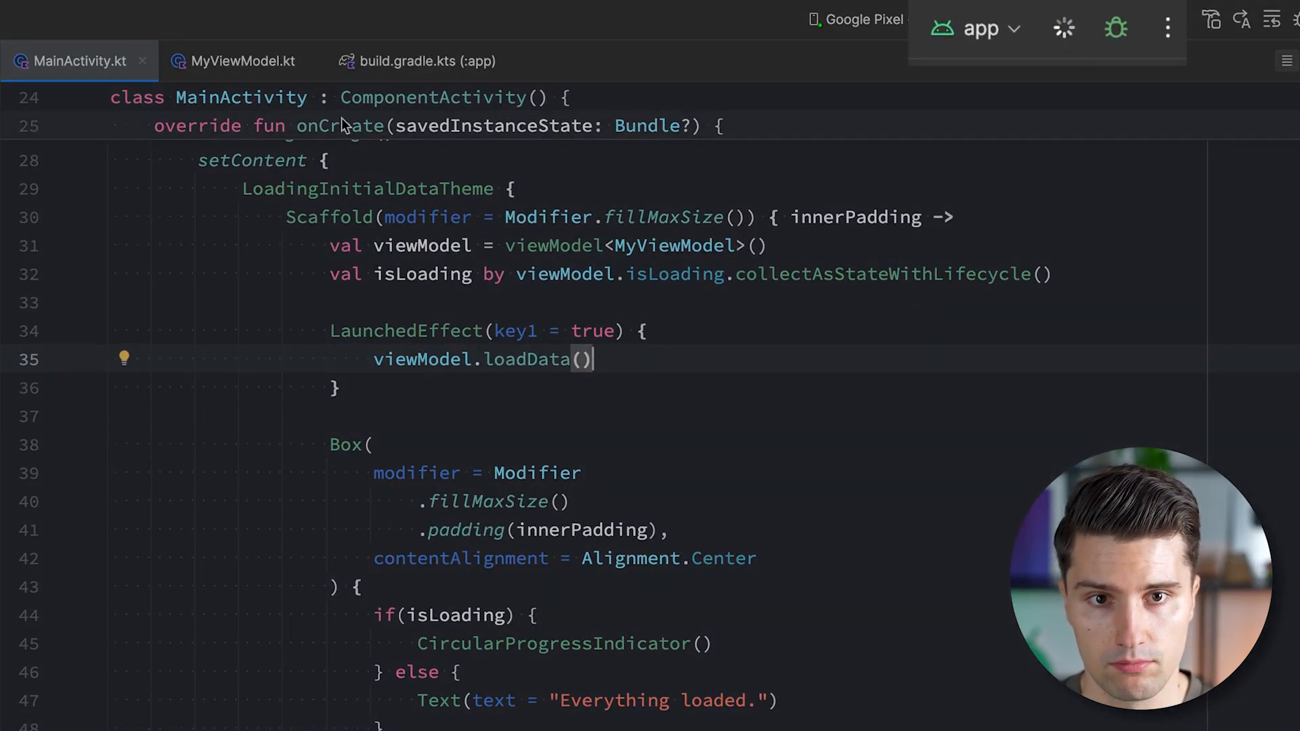
left_click(243, 60)
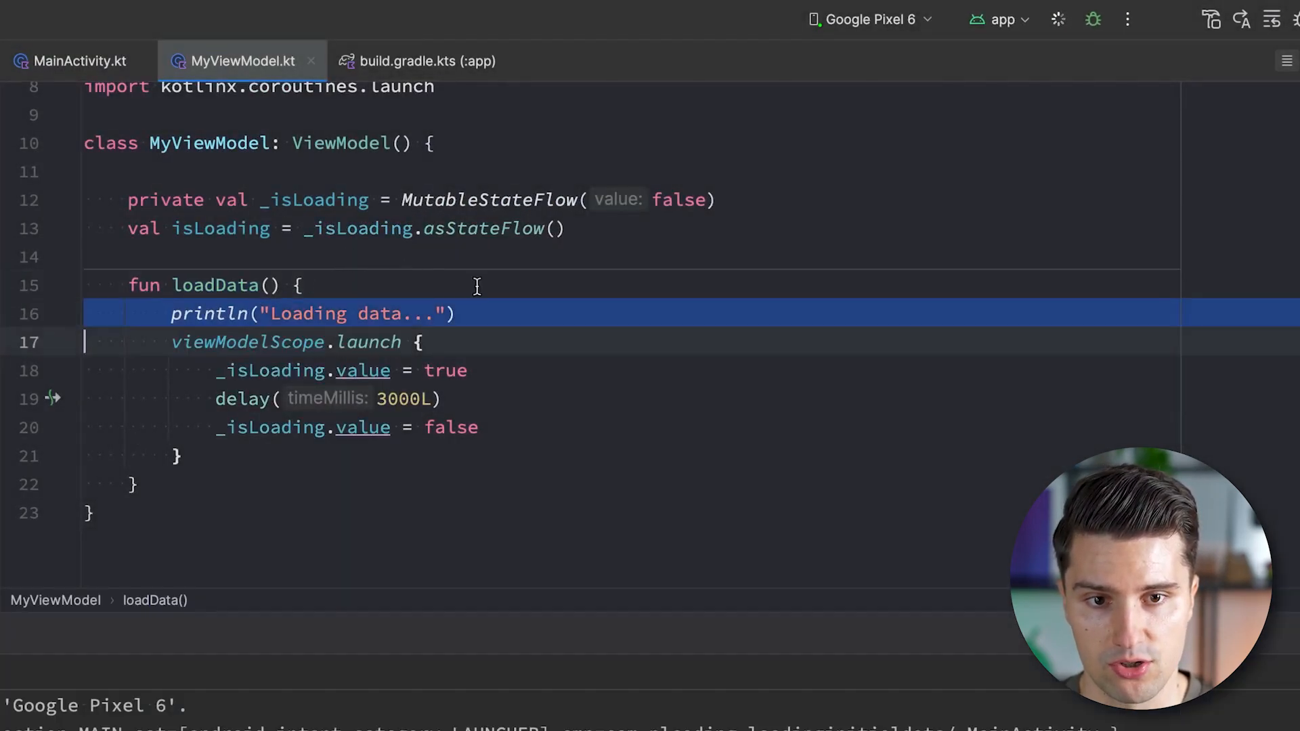
left_click(1046, 14)
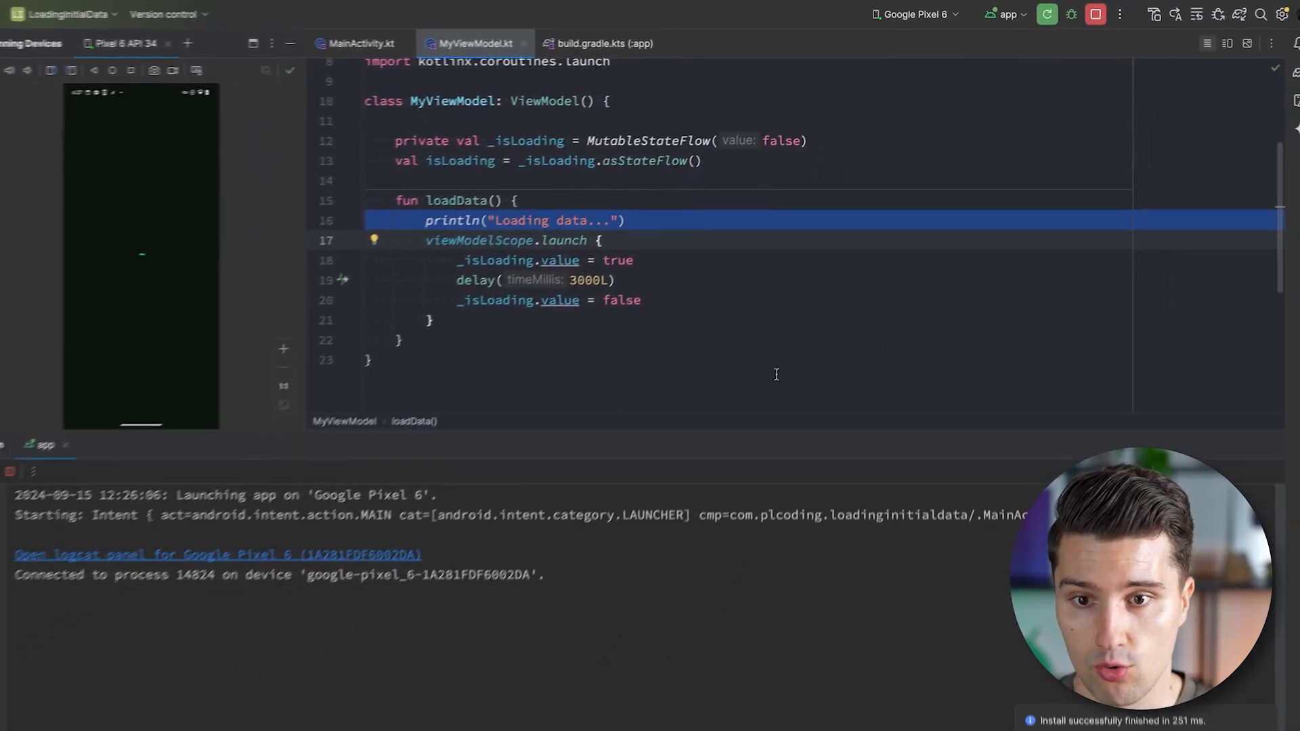
left_click(365, 44)
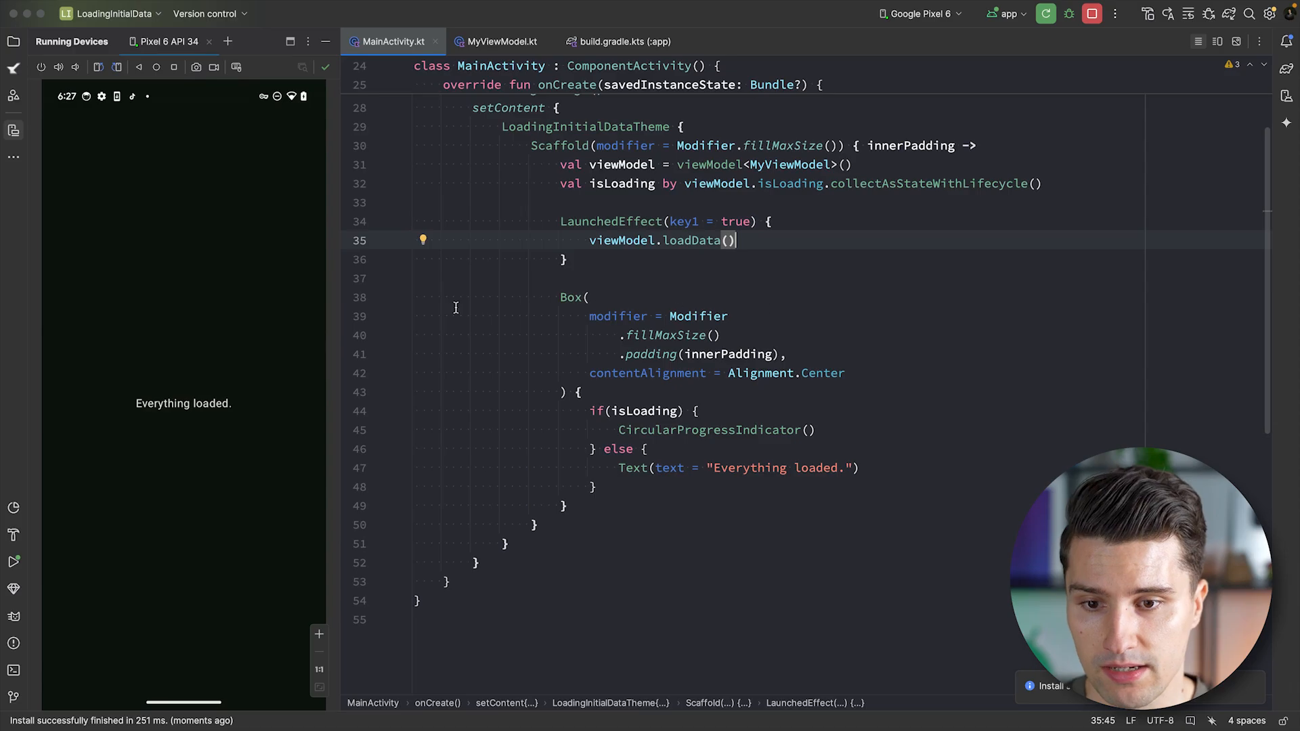
mouse_move(13, 618)
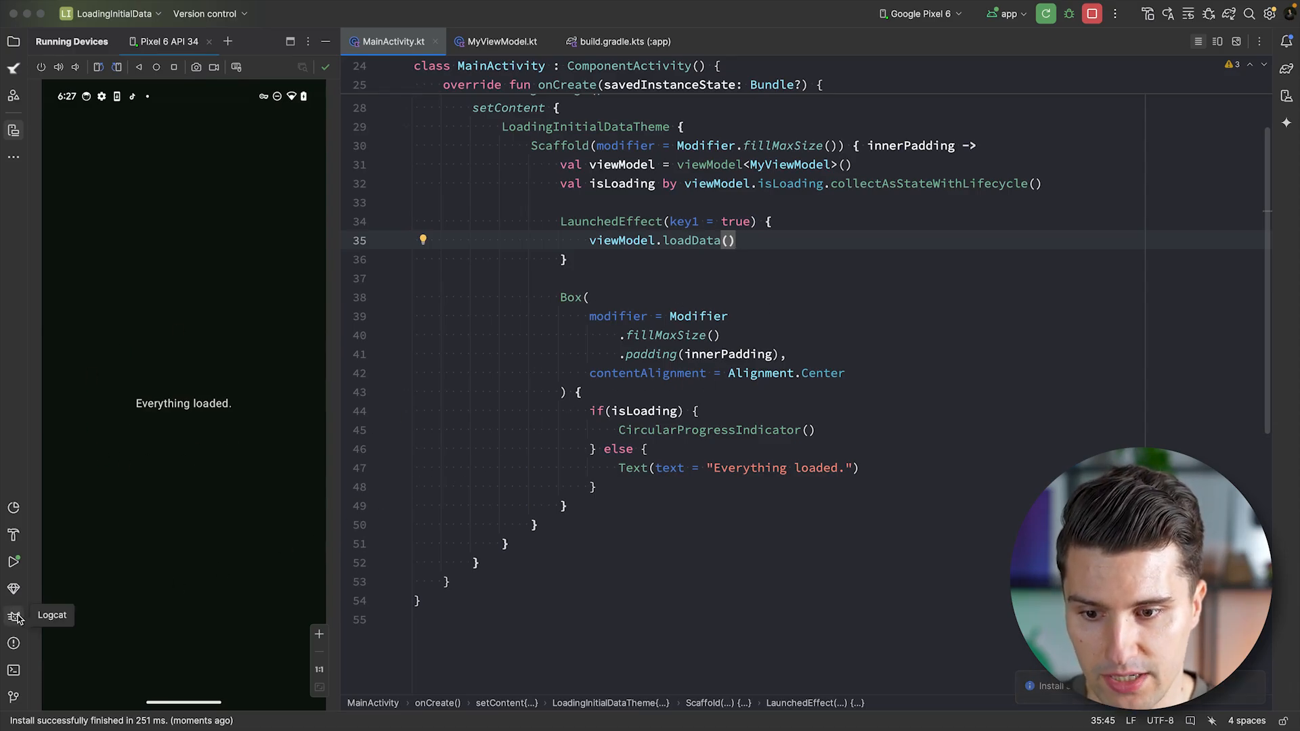
left_click(14, 617)
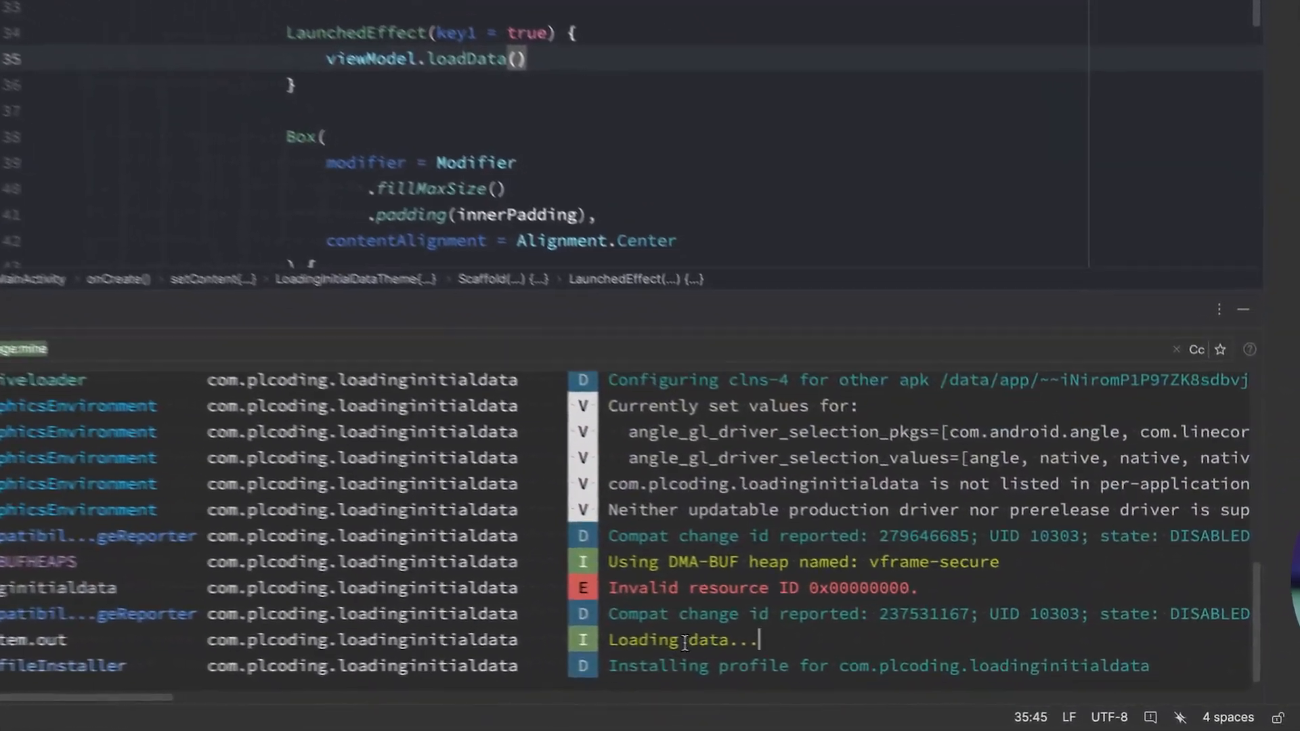